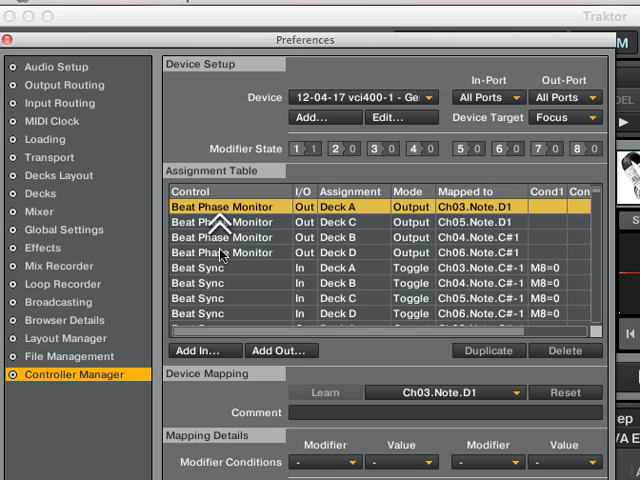
# Add a Mixer > Auto Gain input assignment via Add In.
pyautogui.scroll(-3)
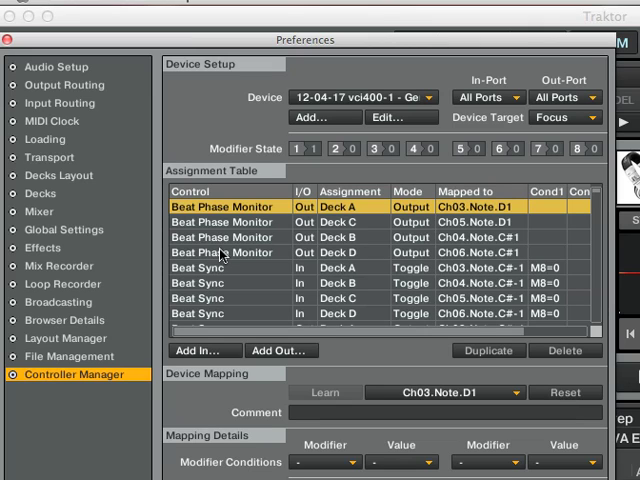
pyautogui.scroll(-3)
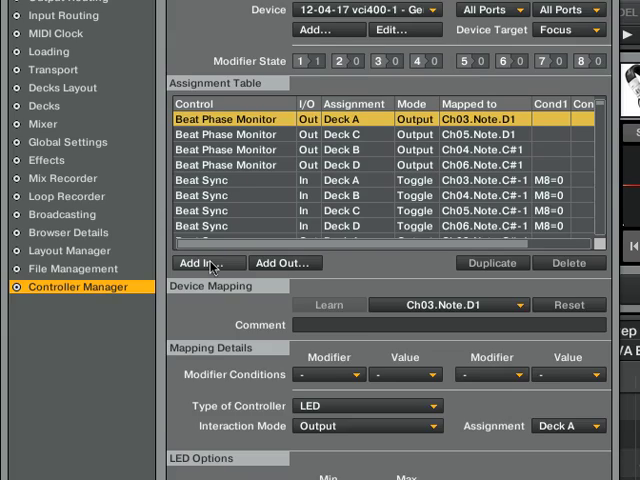
pyautogui.click(200, 263)
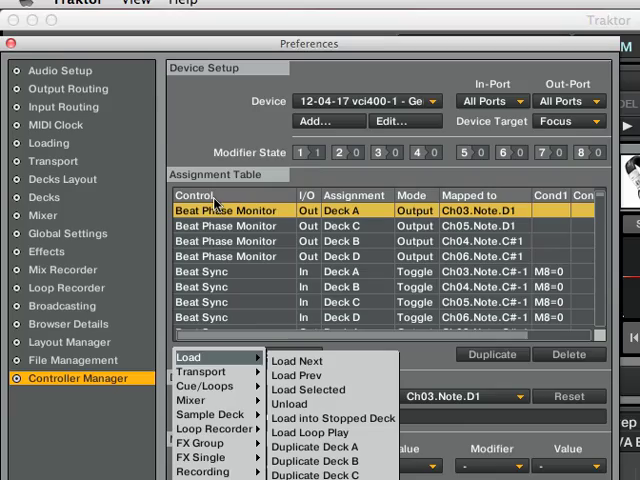
pyautogui.moveTo(218, 270)
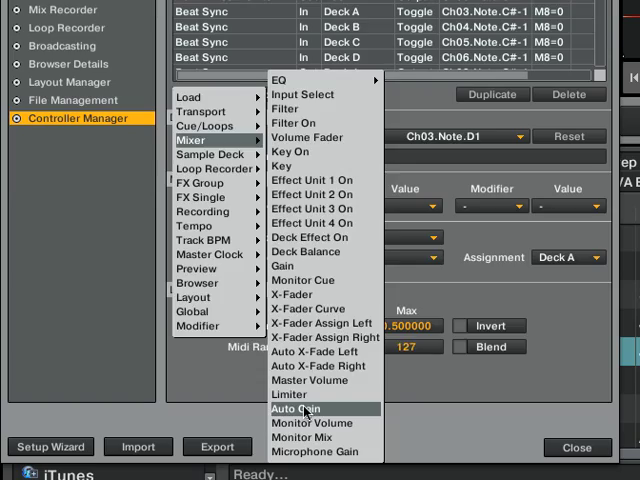
pyautogui.click(296, 408)
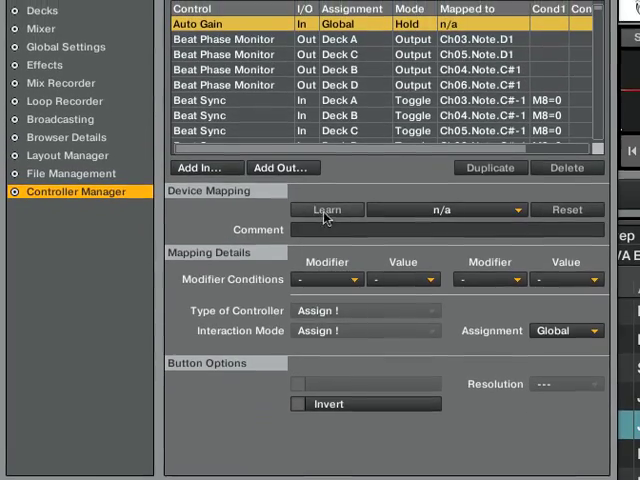
# Learn controller note Ch04.Note.C#1 for the Auto Gain assignment.
pyautogui.click(327, 228)
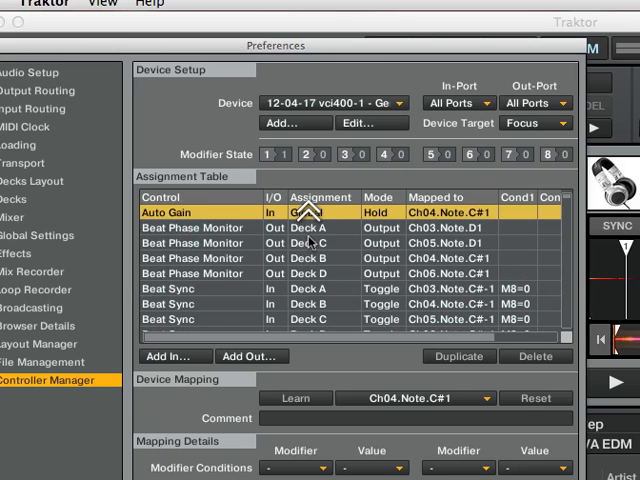
# Select the Beat Phase Monitor Deck B output row to show its LED Options.
pyautogui.click(320, 212)
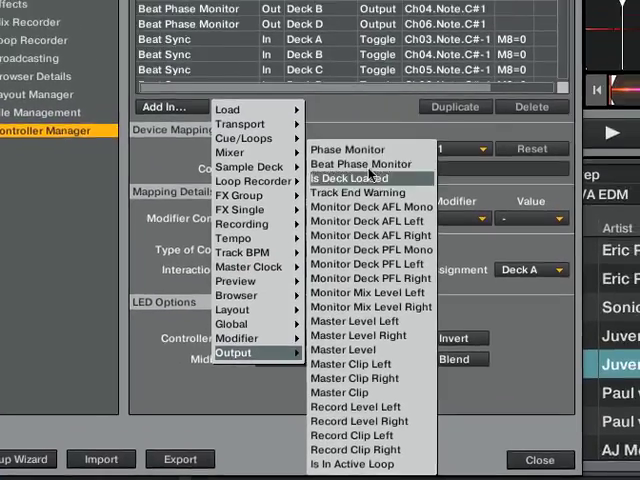
pyautogui.click(361, 163)
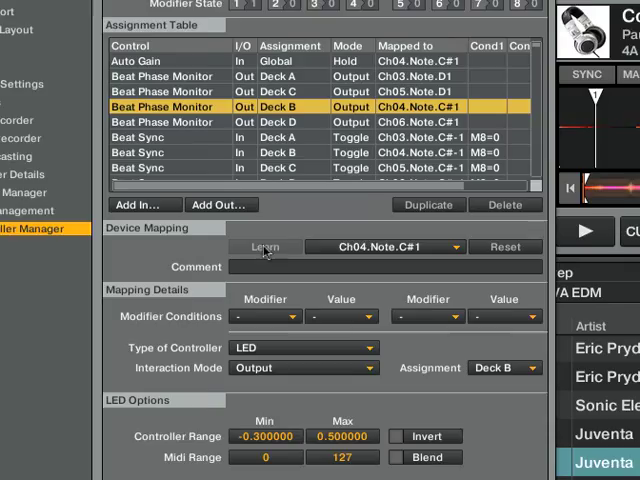
pyautogui.click(385, 246)
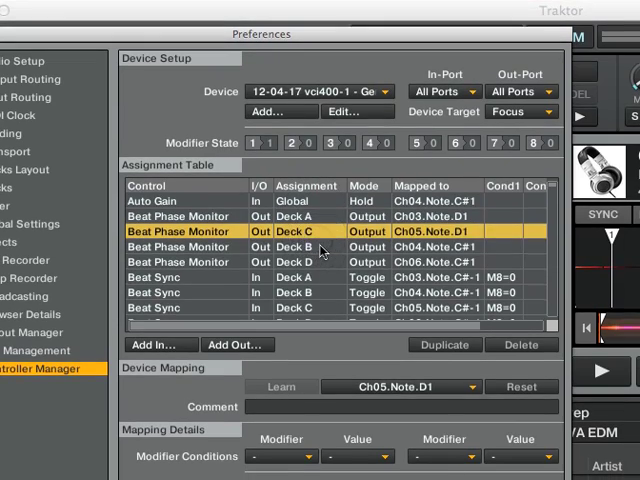
pyautogui.click(290, 246)
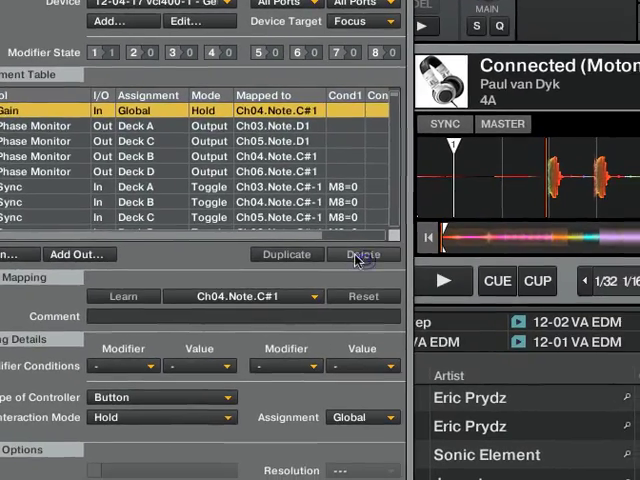
# Delete the selected Auto Gain assignment from the table.
pyautogui.click(363, 254)
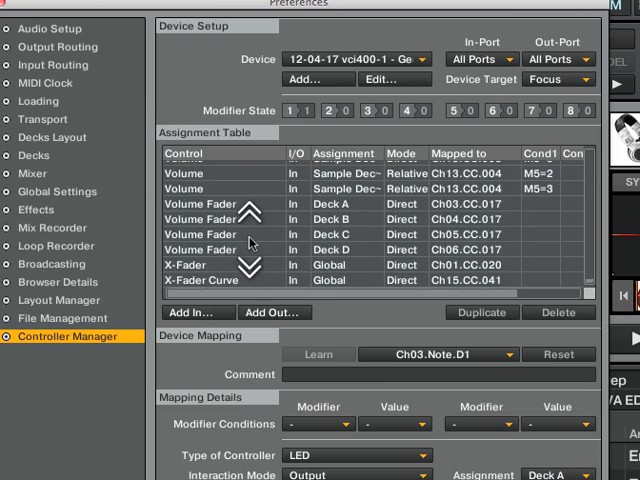
# Scroll the Assignment Table down to the Jog Scratch B encoder entry on Ch04.CC.019.
pyautogui.scroll(-3)
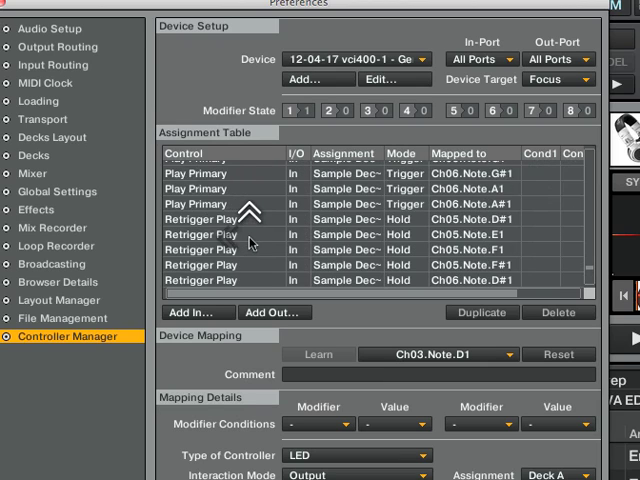
pyautogui.scroll(-3)
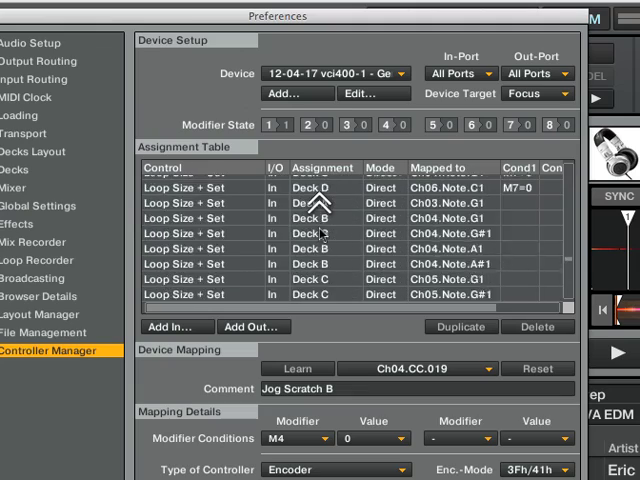
pyautogui.scroll(-3)
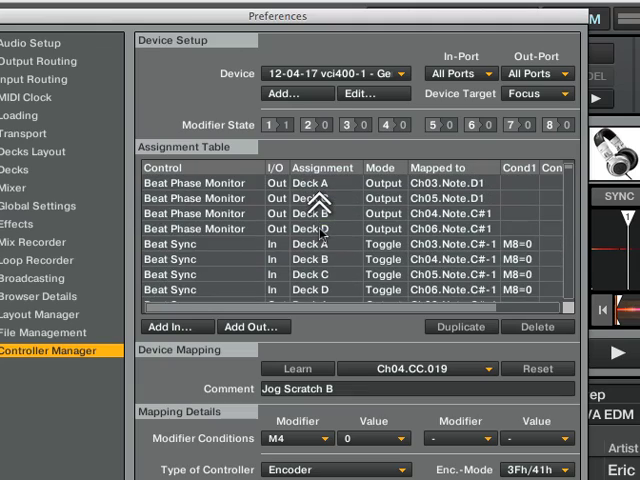